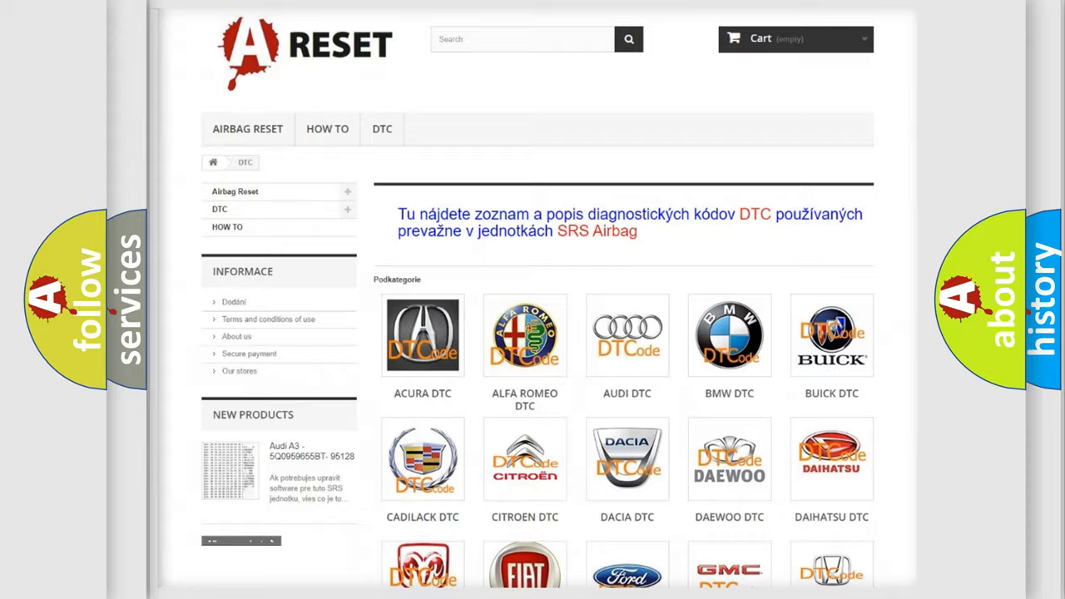
# Open the TOYOTA DTC subcategory from the brand grid to list its airbag trouble codes.
pyautogui.scroll(-3)
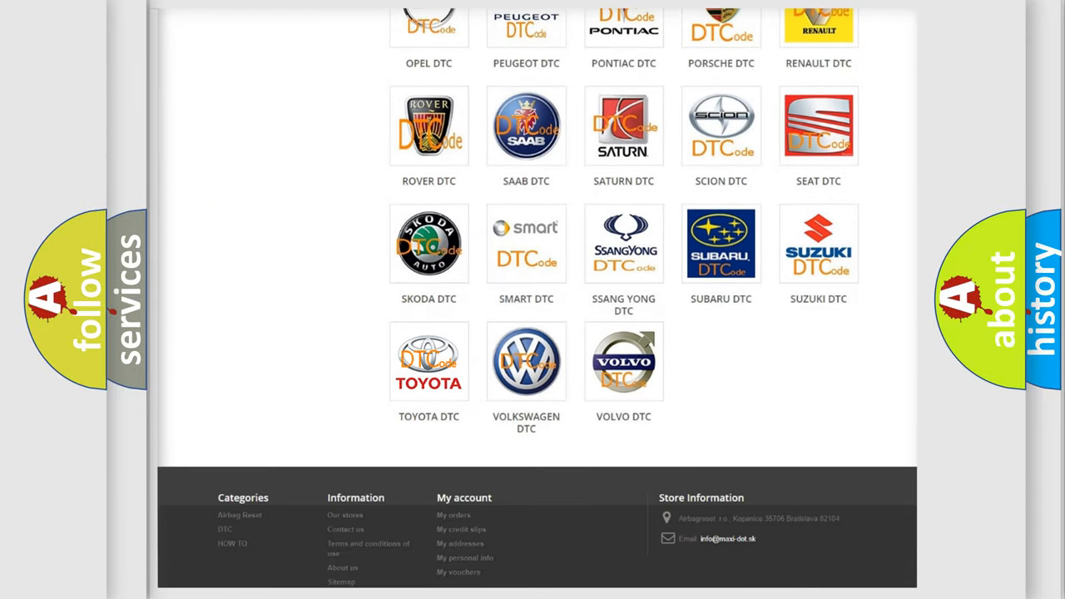
pyautogui.click(430, 361)
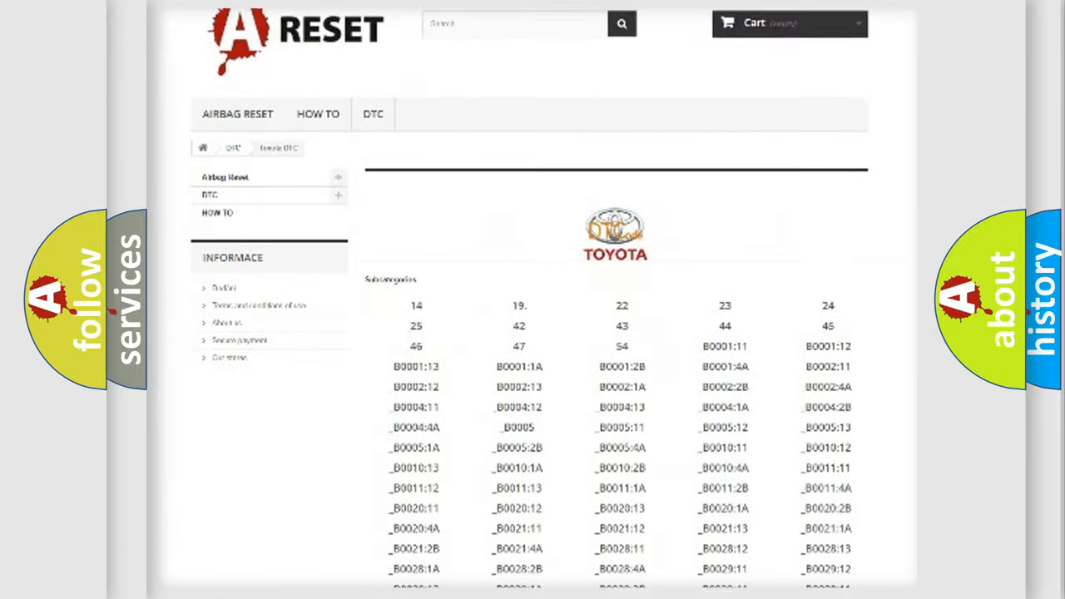